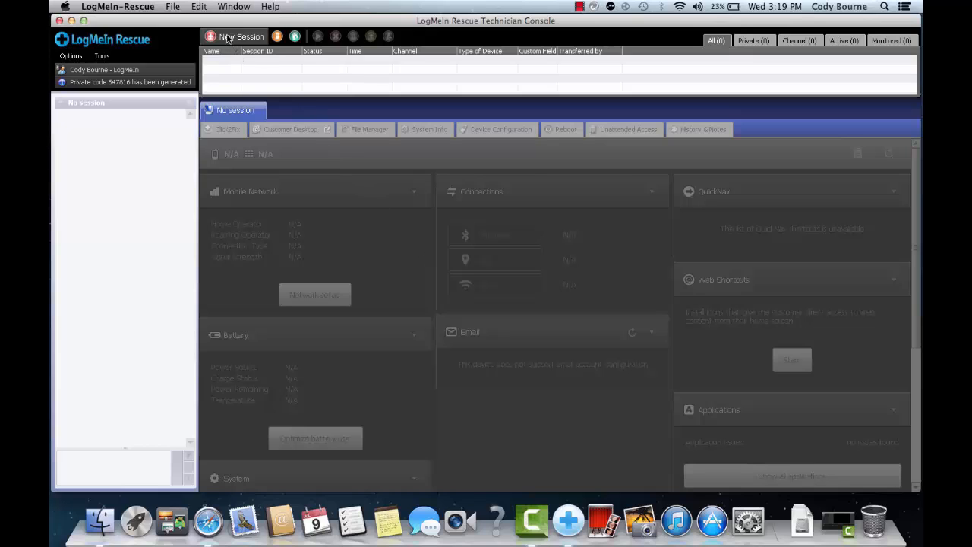
Step: Start a new PC session for customer Ryan and browse the connection-method tabs, including SMS
left_click(240, 37)
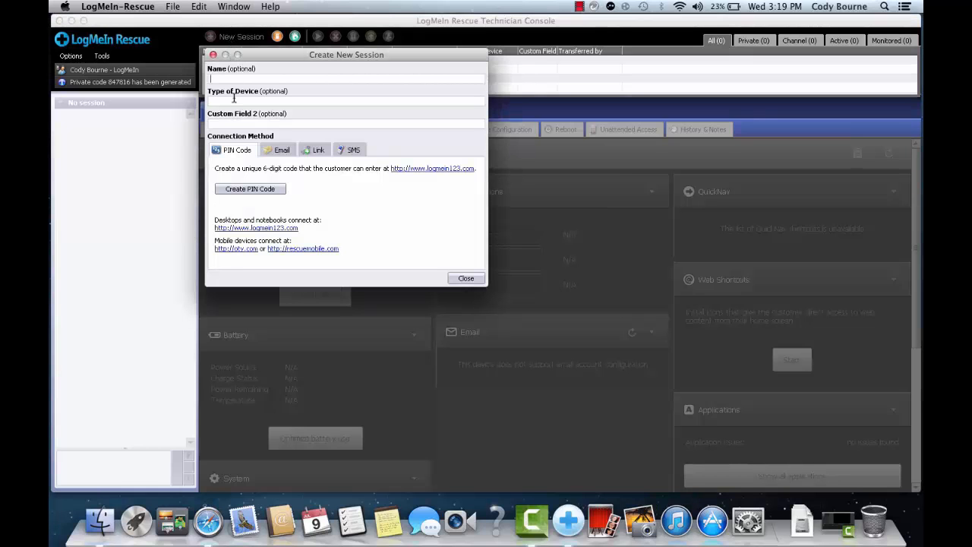
type("Ryan")
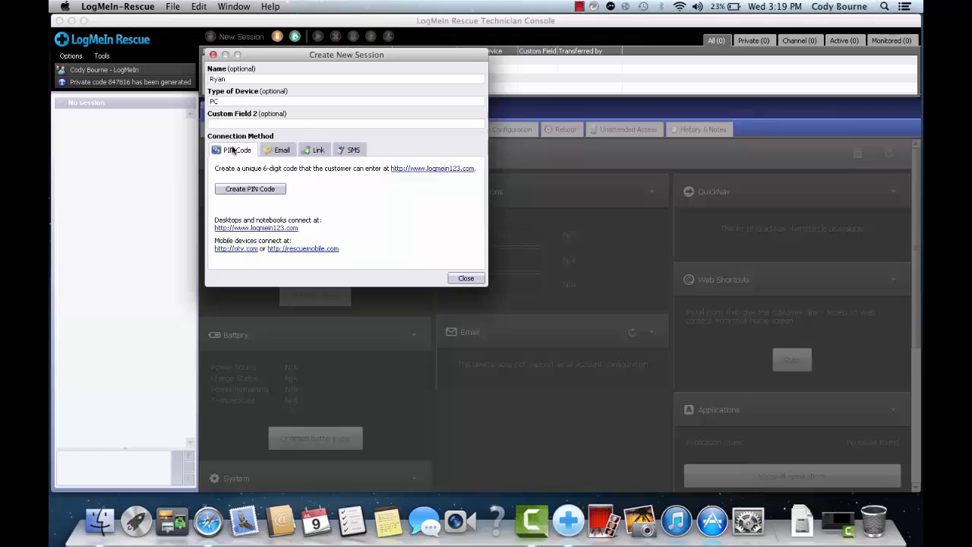
mouse_move(246, 170)
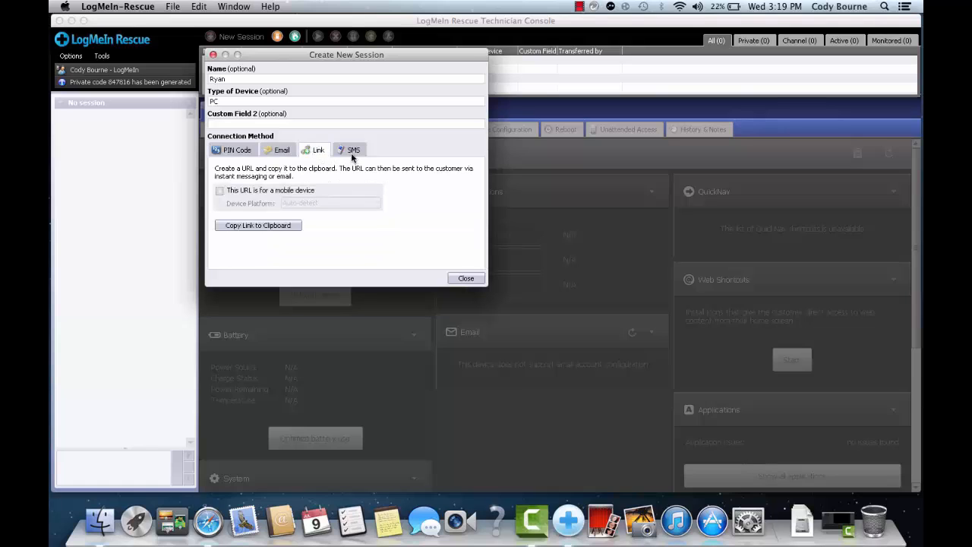
left_click(349, 148)
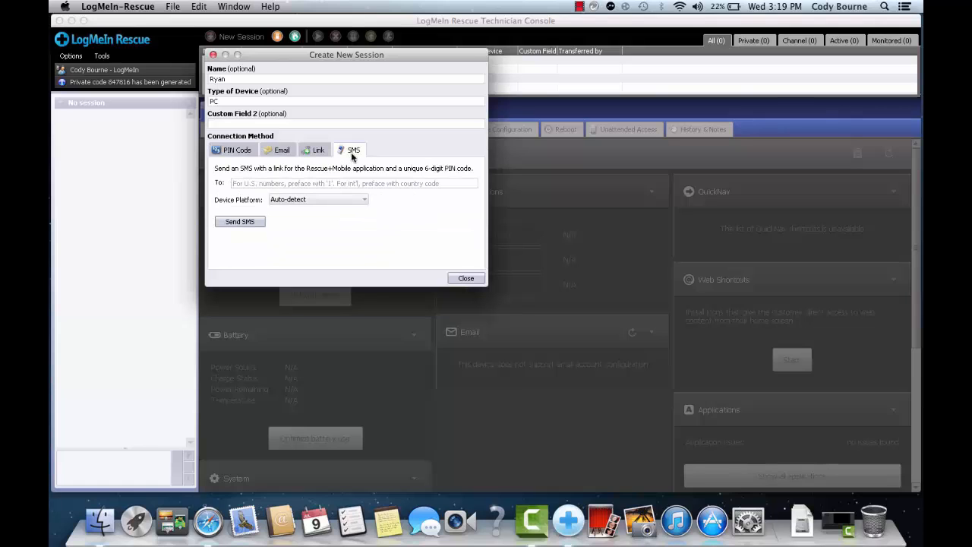
left_click(237, 149)
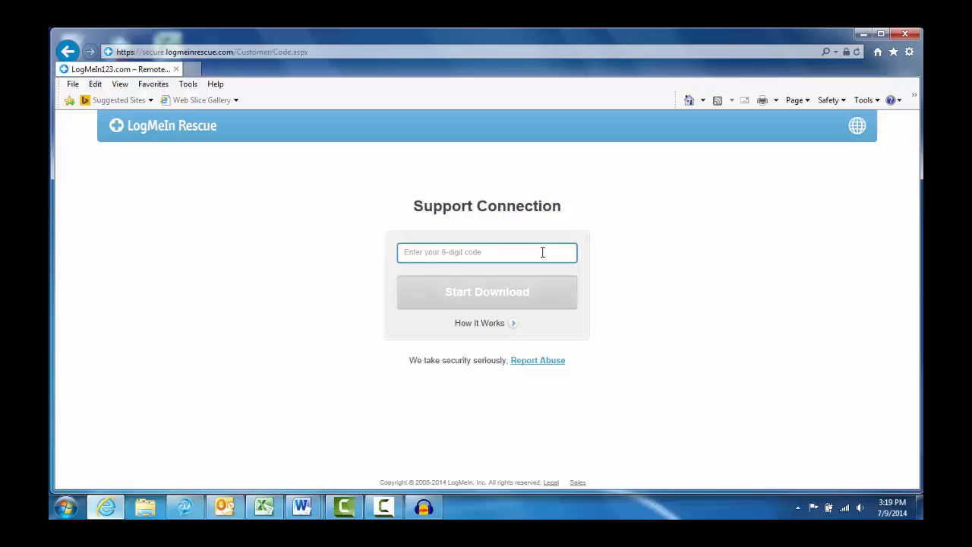
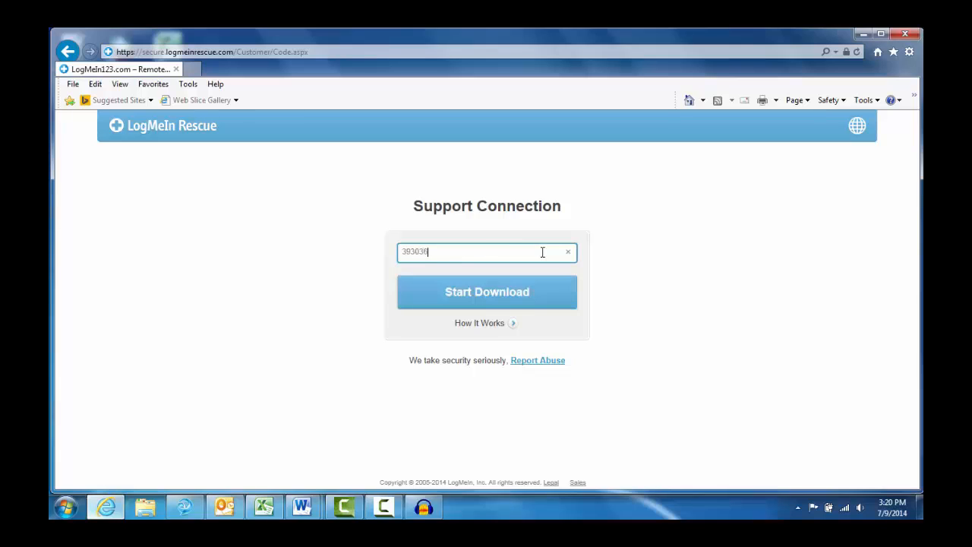
left_click(486, 292)
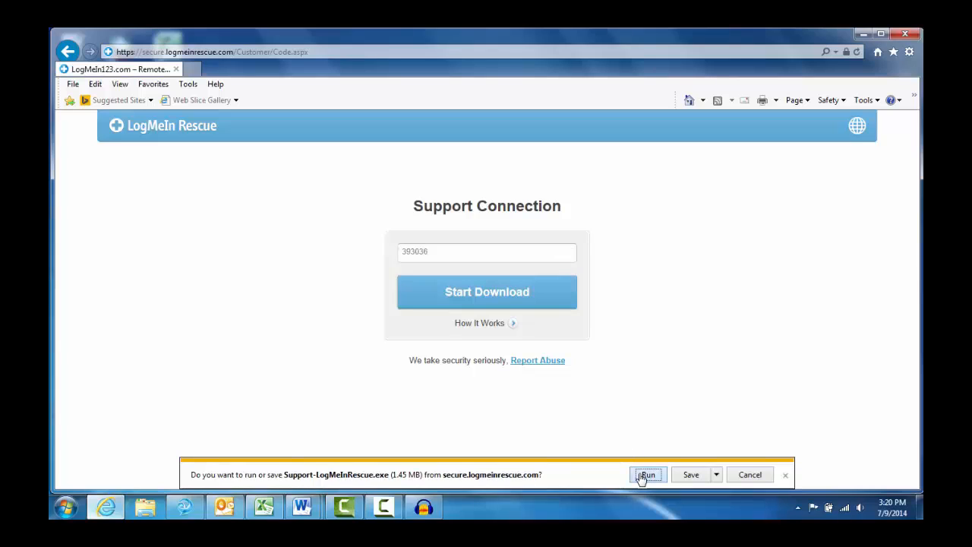
left_click(646, 475)
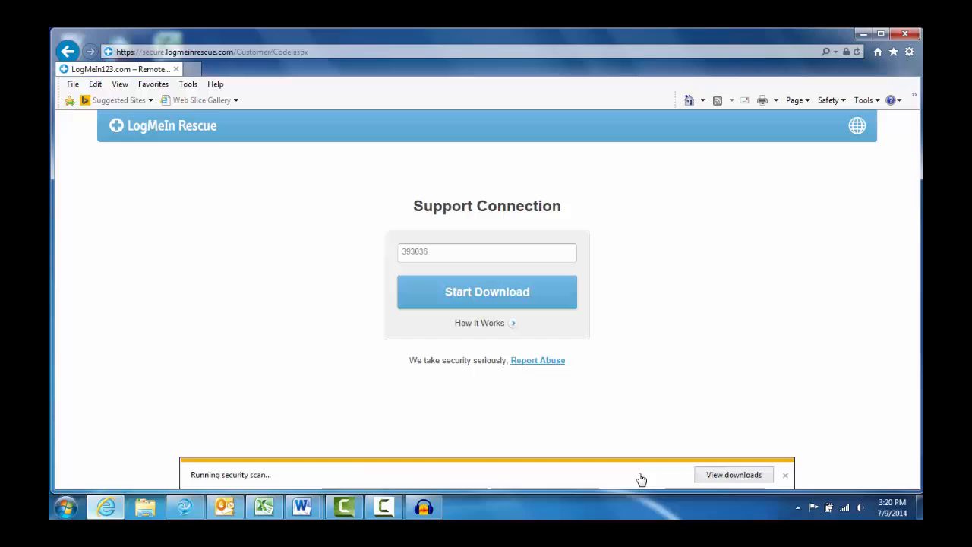
left_click(785, 474)
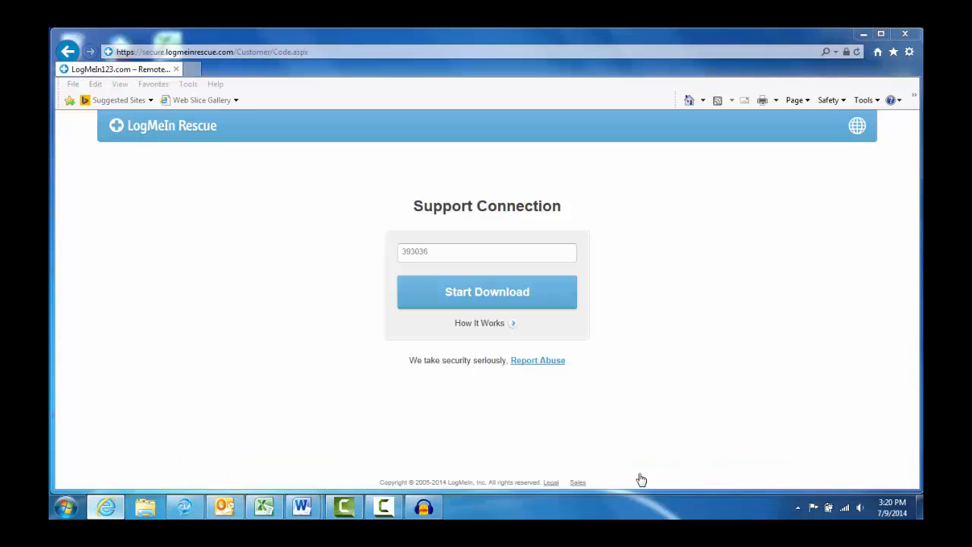
left_click(487, 292)
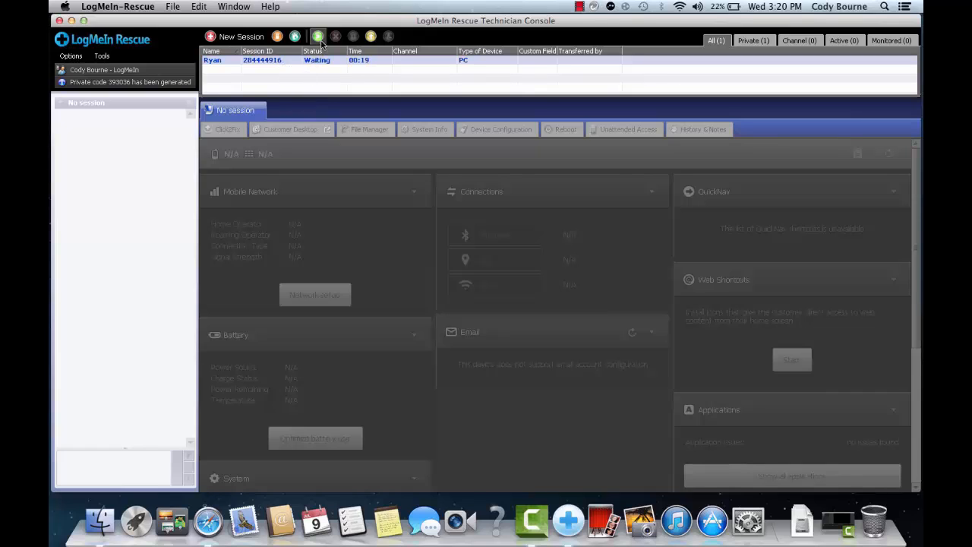
Step: Pick up Ryan's waiting PC session from the queue
left_click(317, 37)
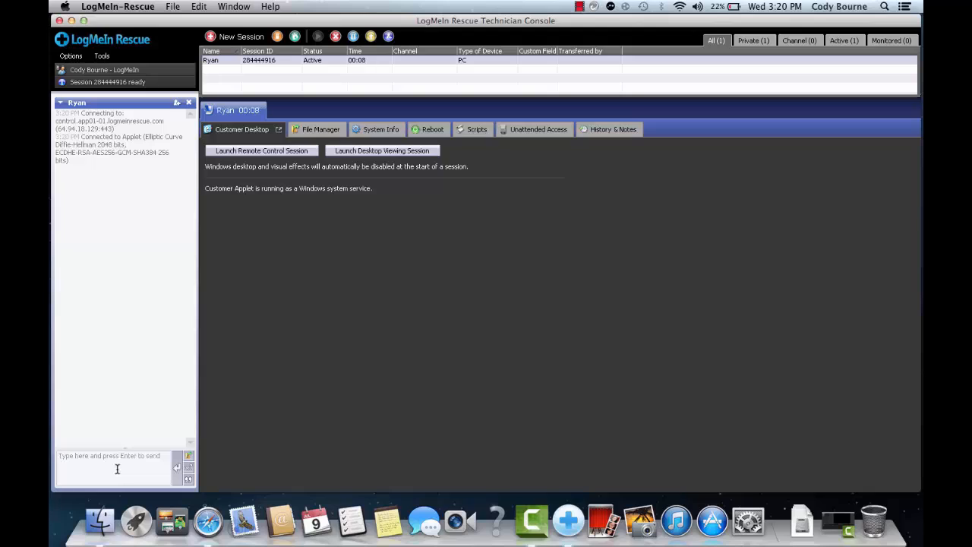
Step: Send 'hi how may i help you' to Ryan, then reply 'of course'
type("hi how may")
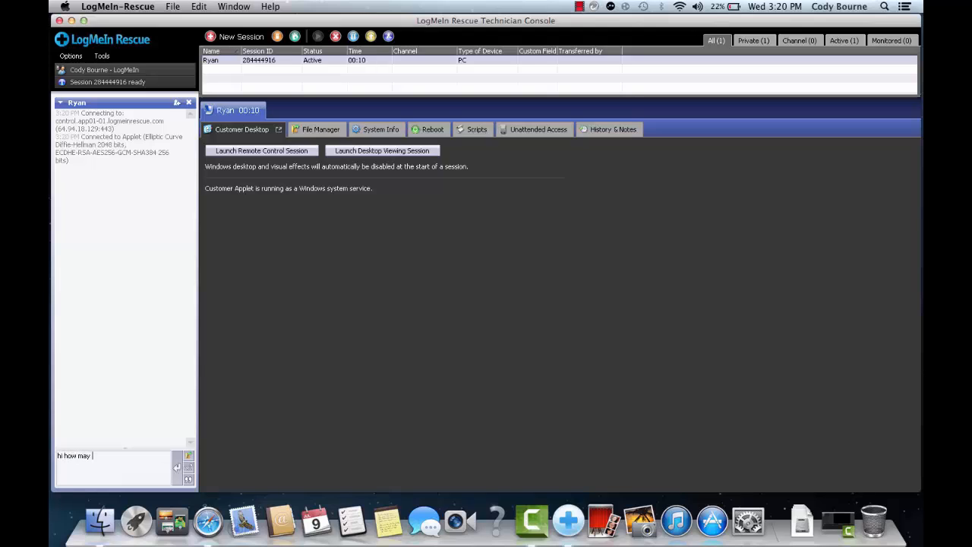
type("i help you")
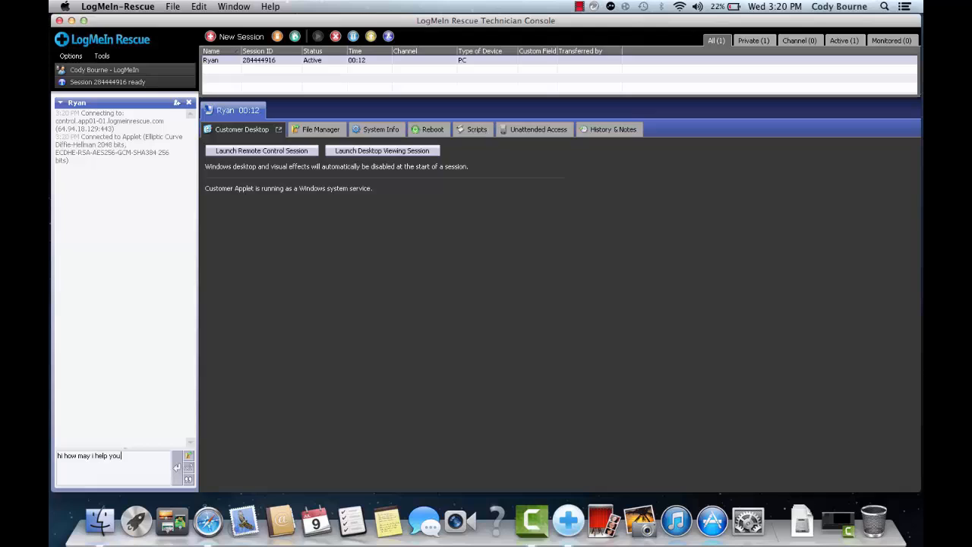
key("Return")
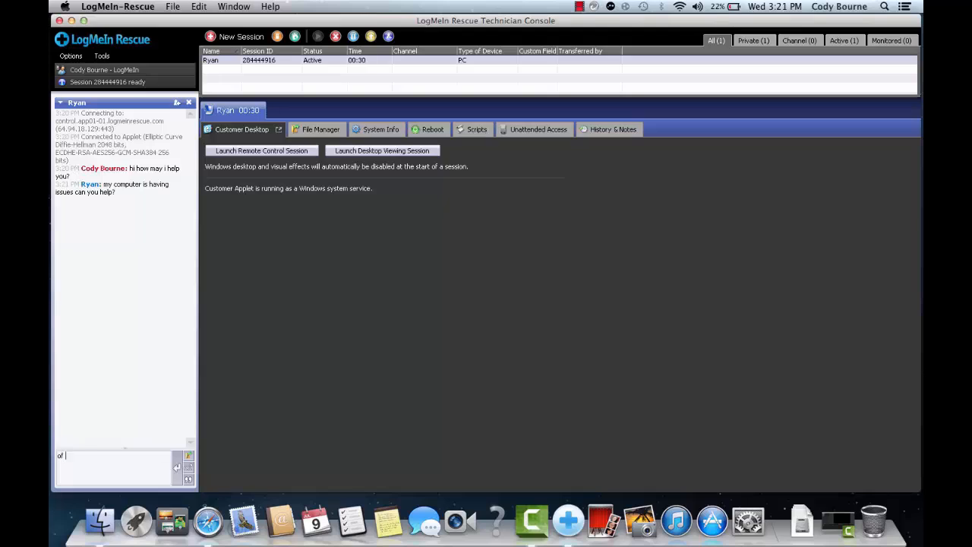
key("Return")
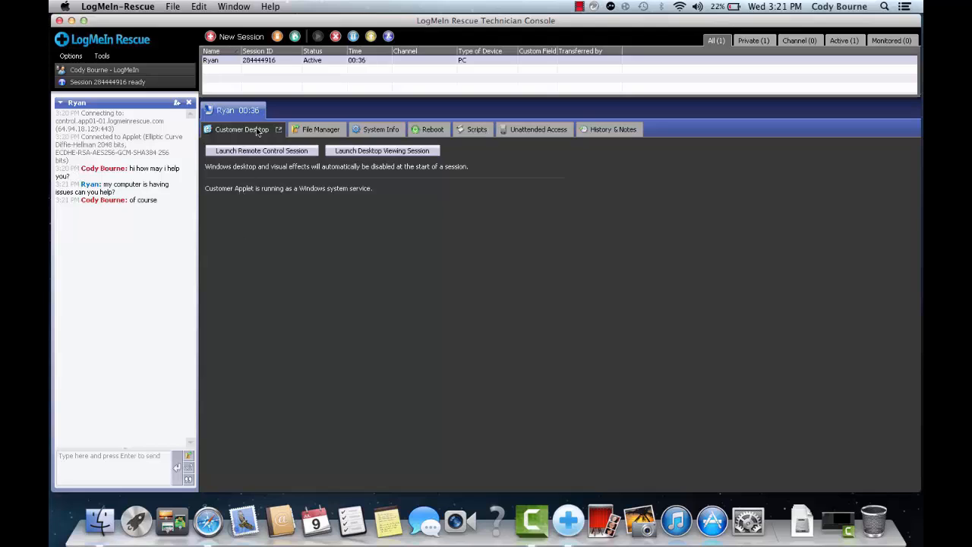
mouse_move(260, 173)
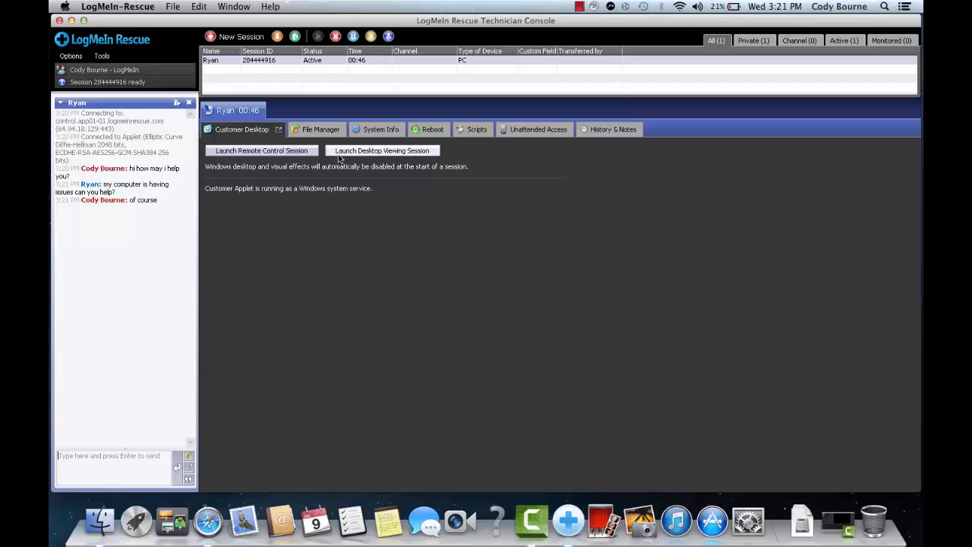
left_click(381, 151)
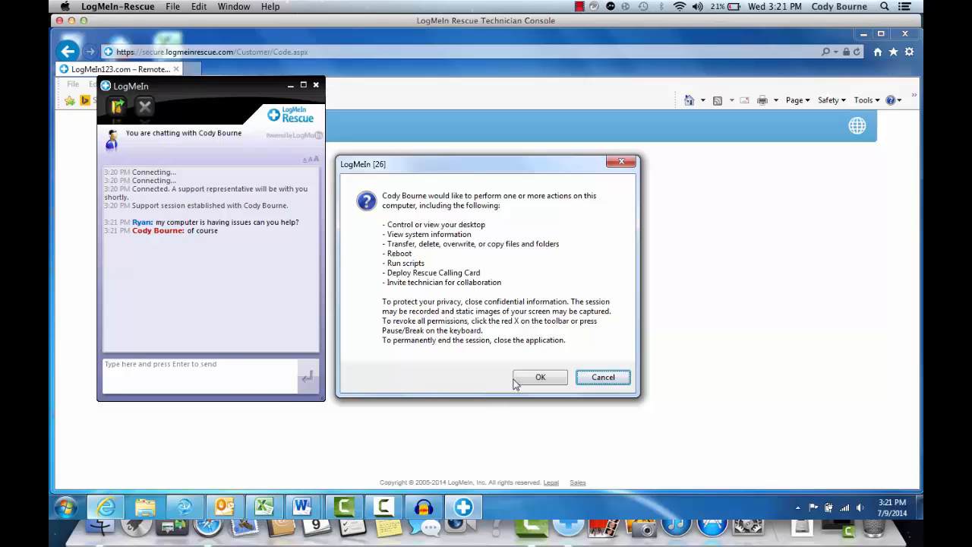
left_click(540, 376)
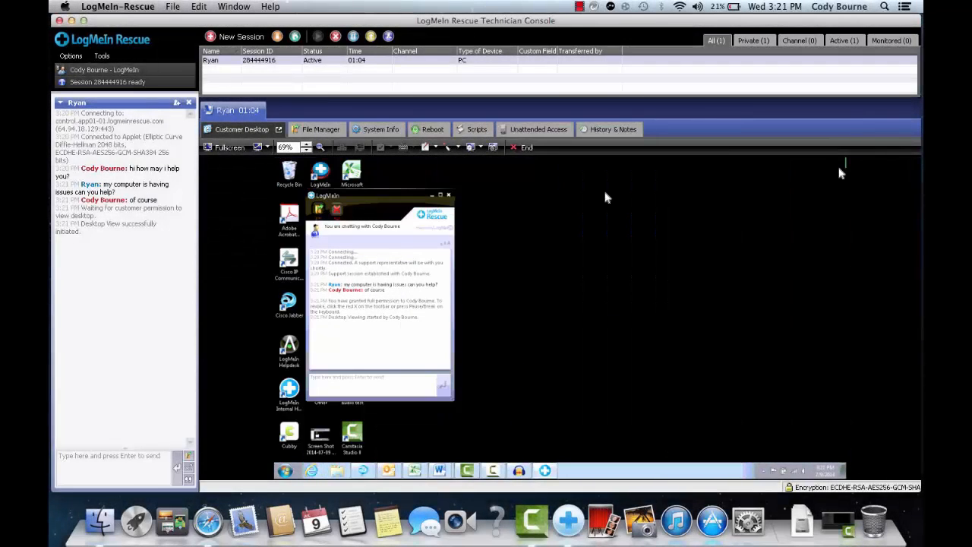
left_click(240, 129)
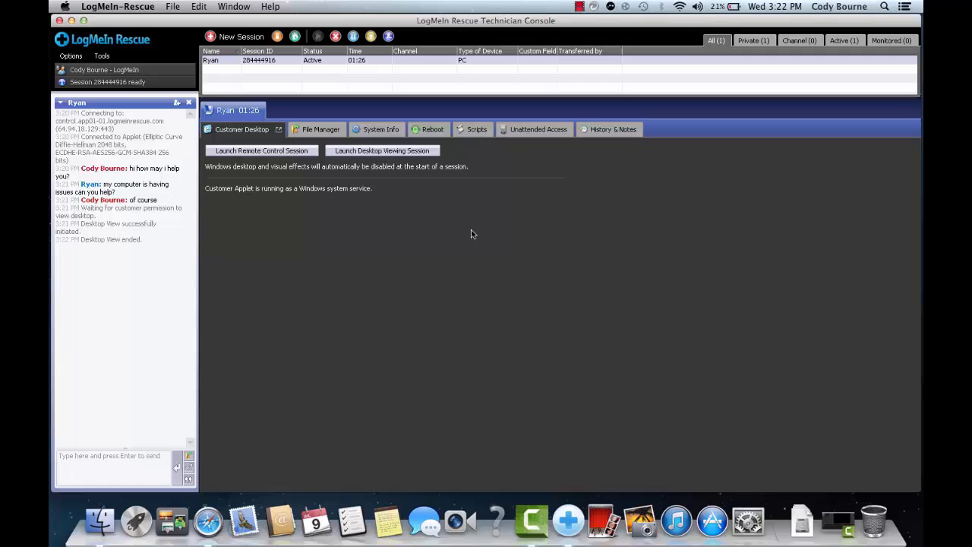
left_click(261, 150)
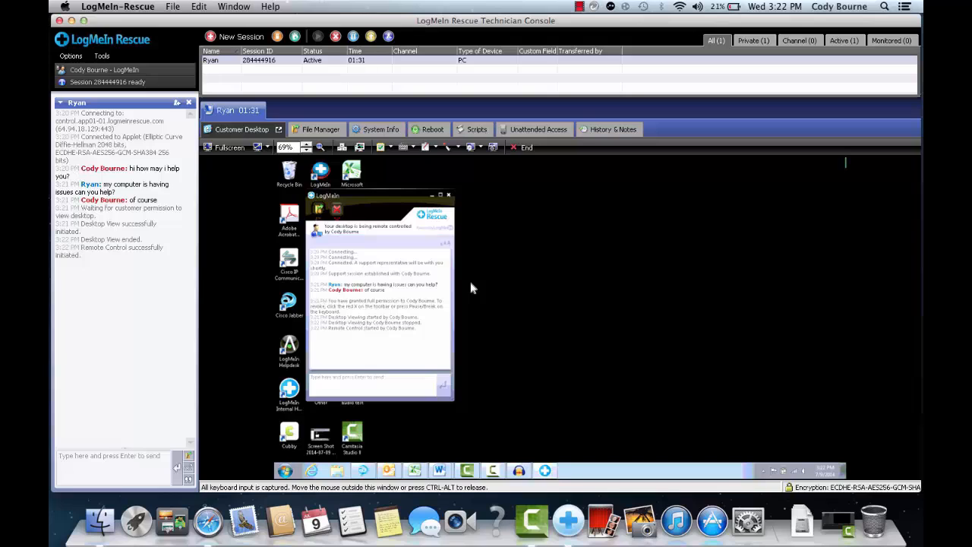
mouse_move(360, 147)
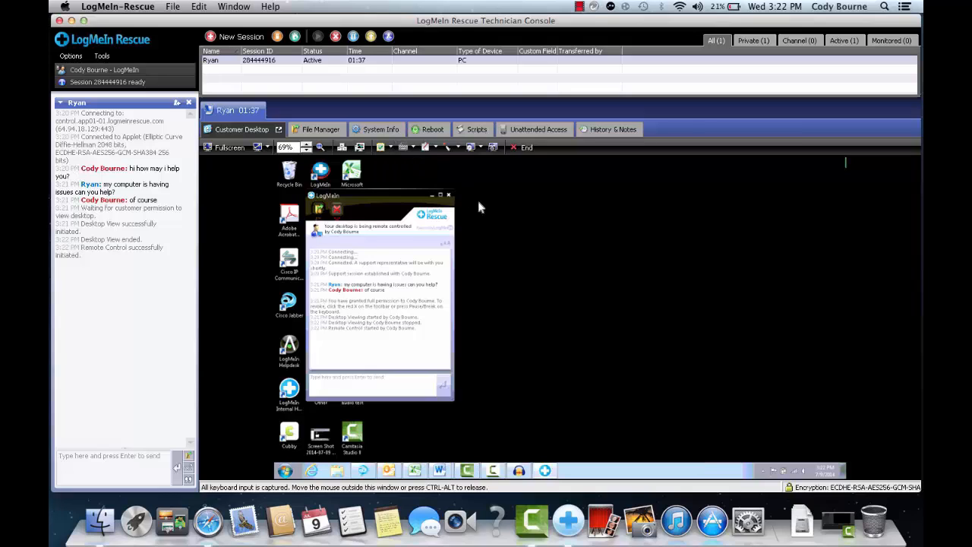
mouse_move(493, 147)
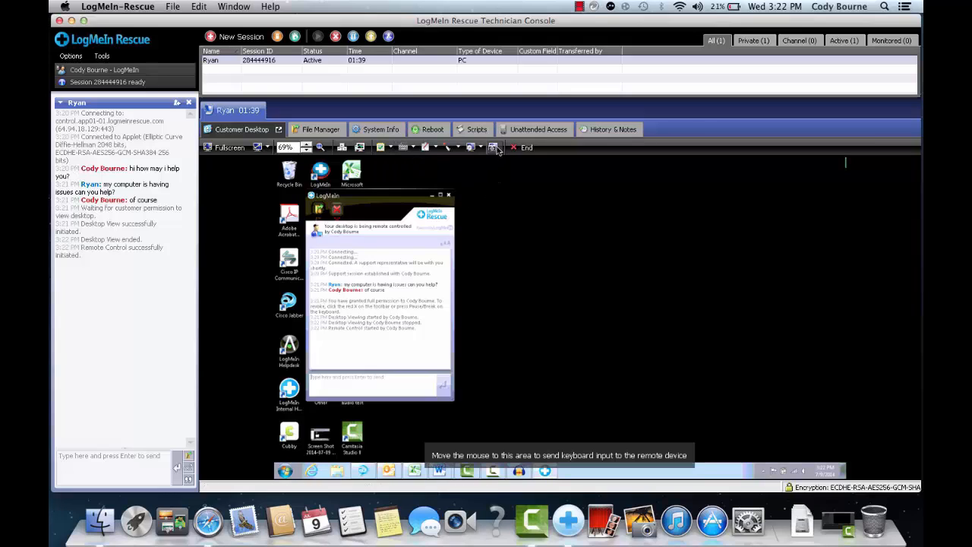
mouse_move(492, 147)
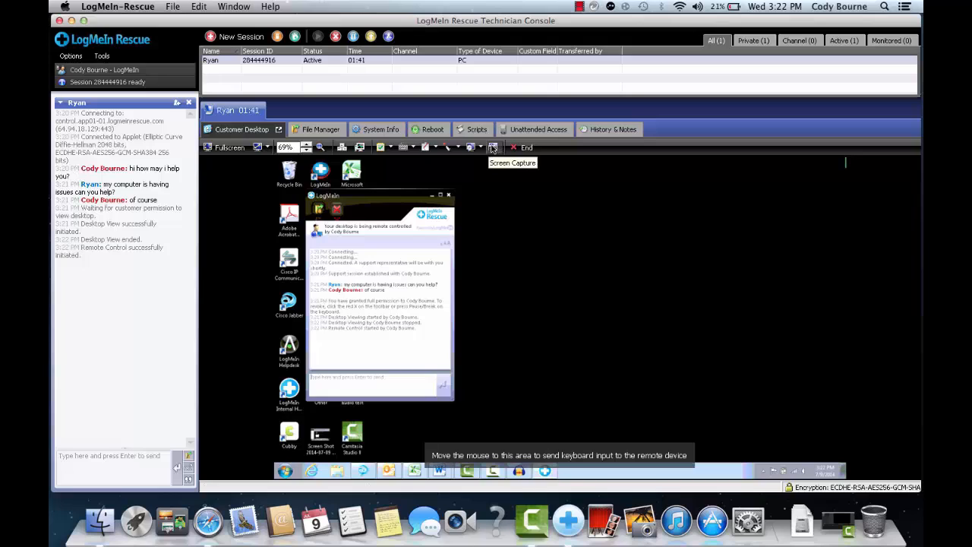
mouse_move(474, 148)
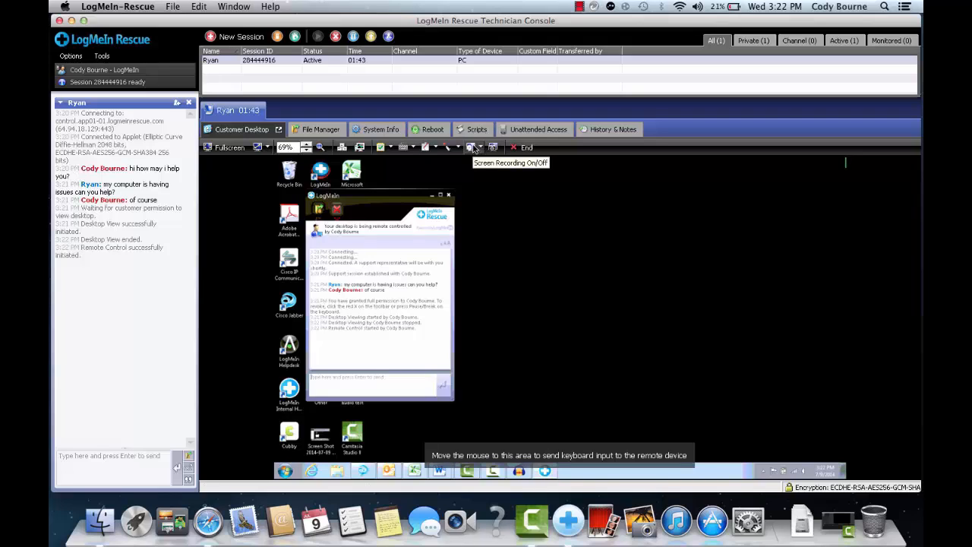
left_click(473, 148)
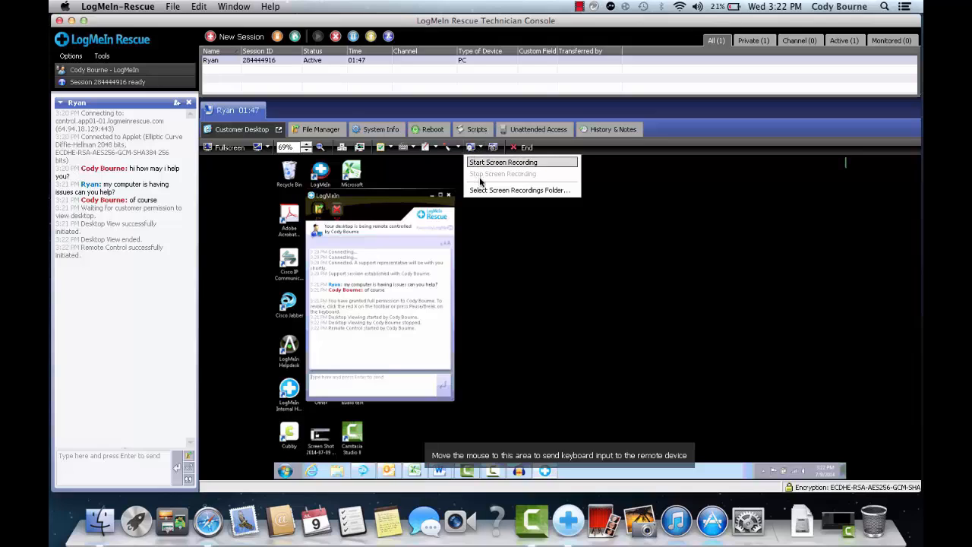
mouse_move(486, 189)
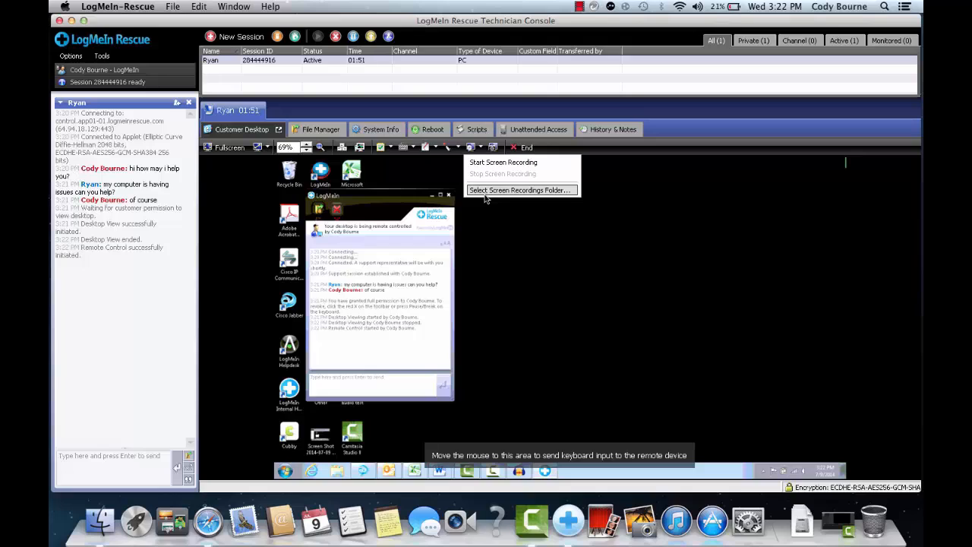
mouse_move(499, 221)
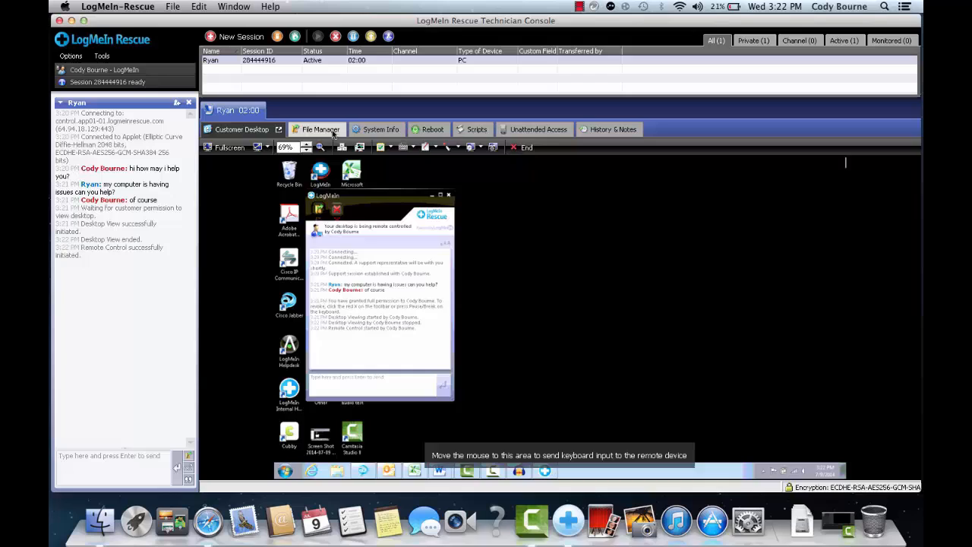
left_click(321, 129)
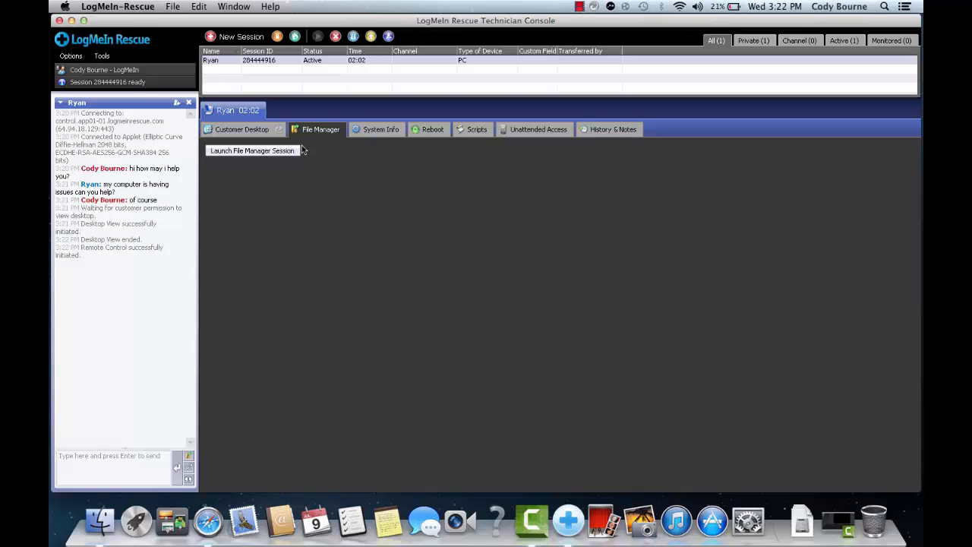
Step: Launch a file manager session showing local and remote C: drives, then view System Info
left_click(252, 150)
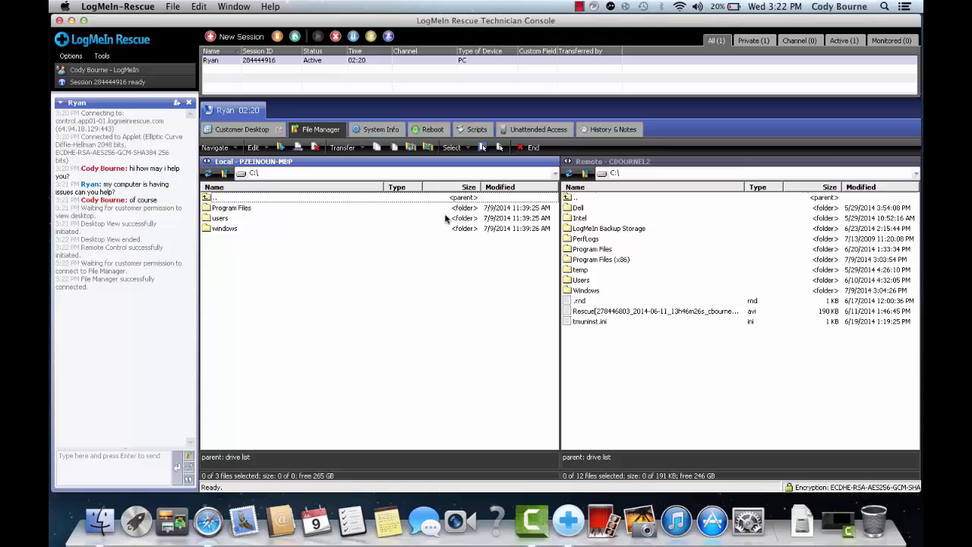
left_click(380, 129)
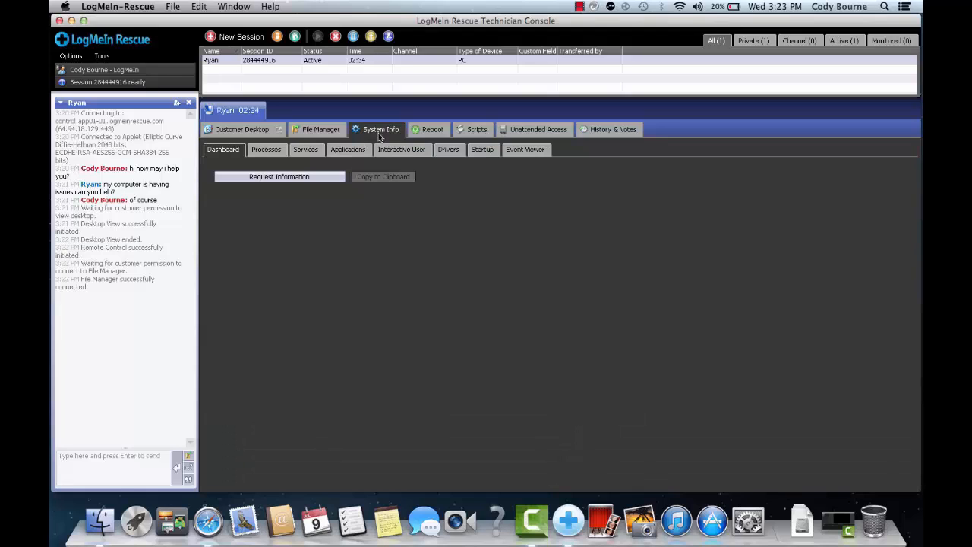
Step: Request the PC's OS, CPU, memory, disk and process details, then show reboot options
left_click(278, 176)
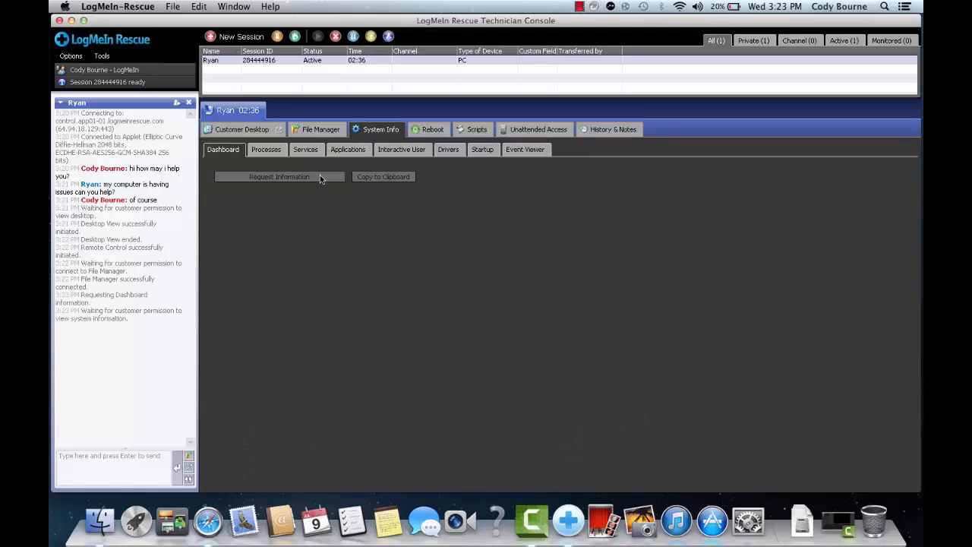
left_click(278, 176)
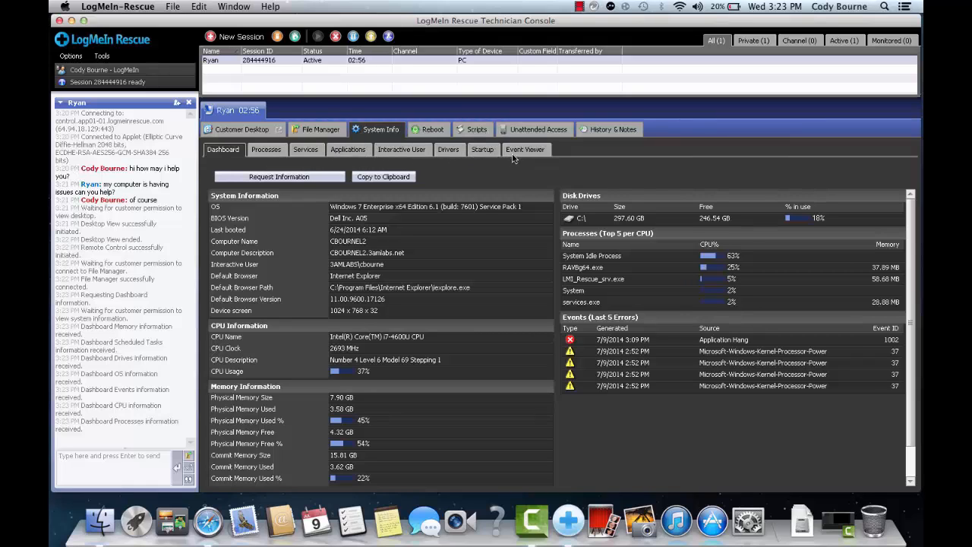
left_click(432, 129)
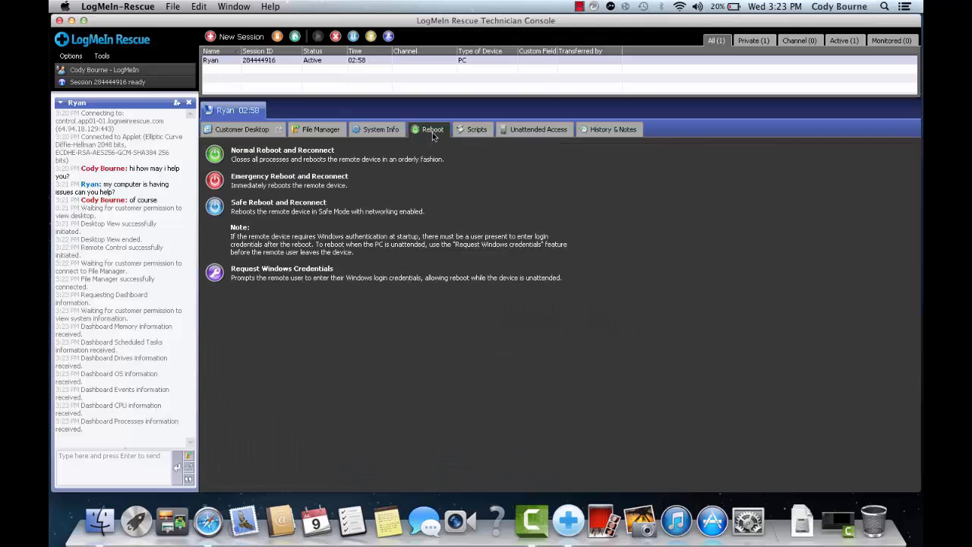
mouse_move(443, 161)
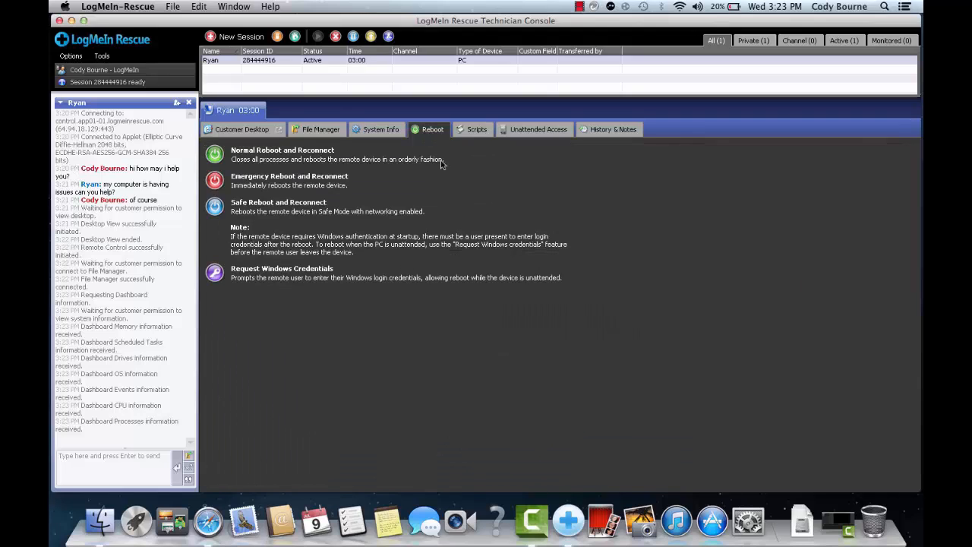
mouse_move(467, 200)
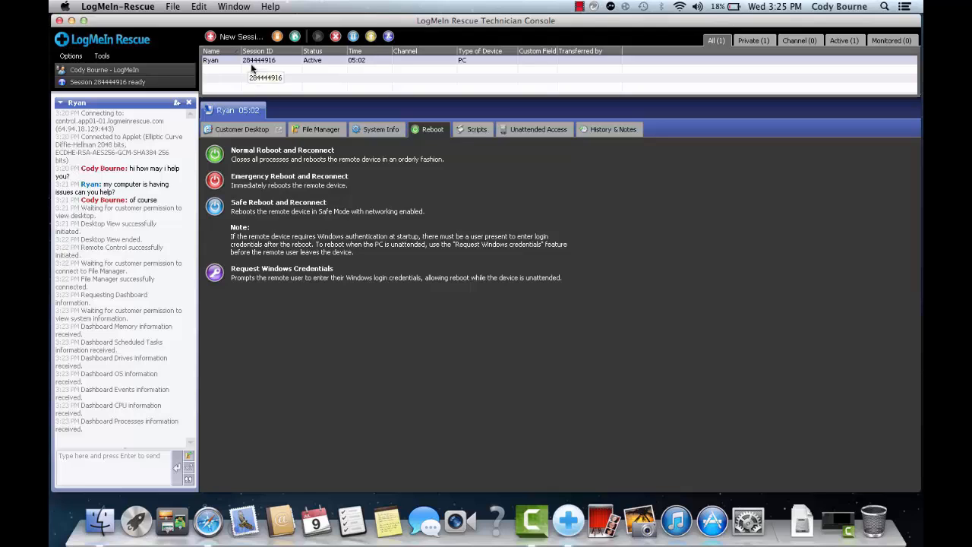
left_click(236, 37)
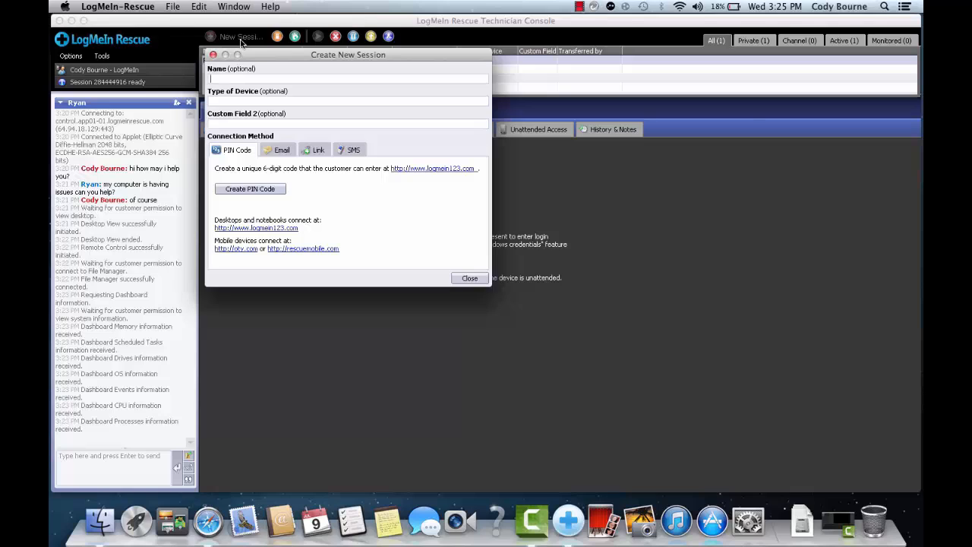
type("Bill")
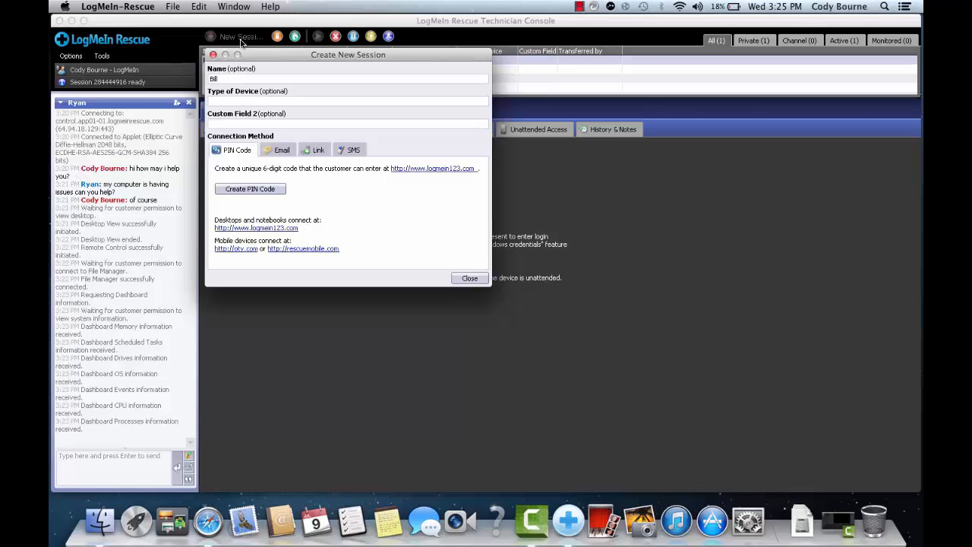
type("And")
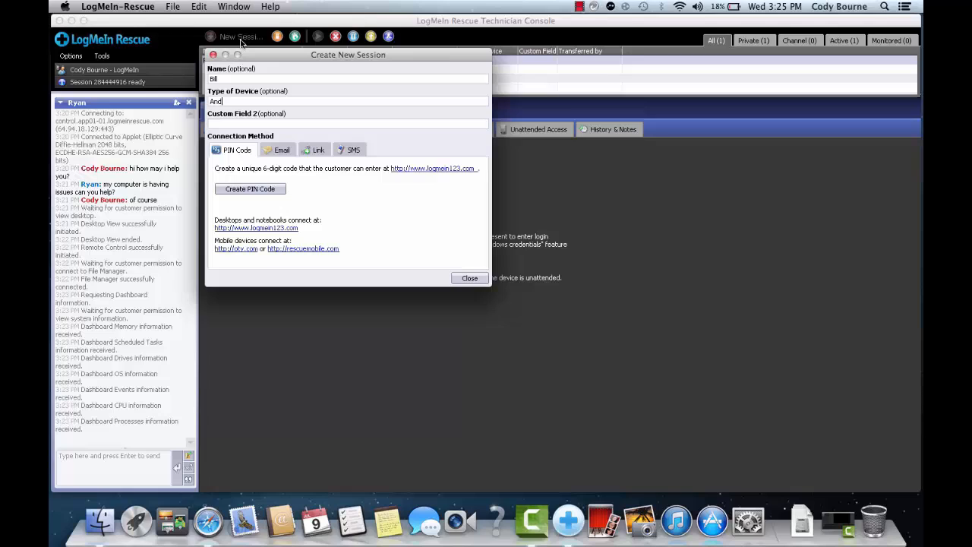
type("roid")
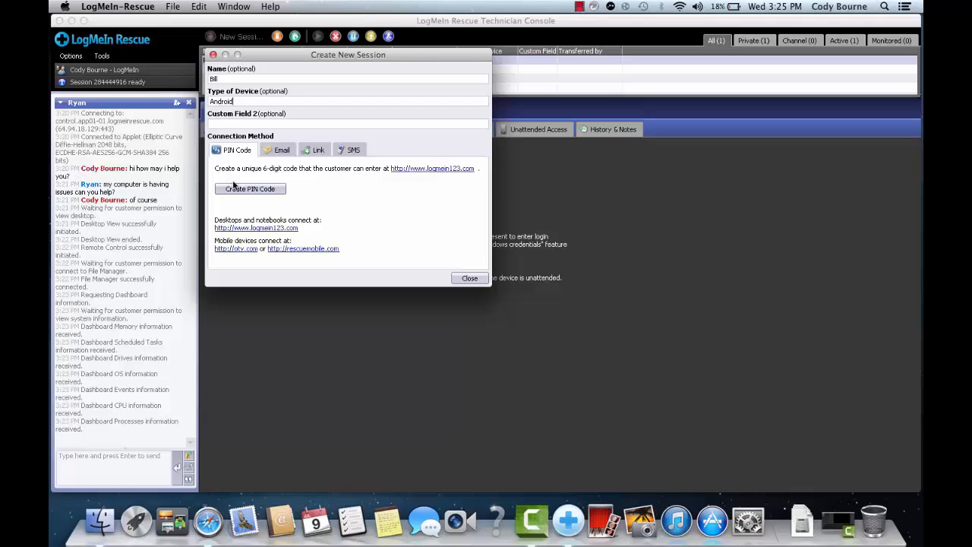
left_click(250, 188)
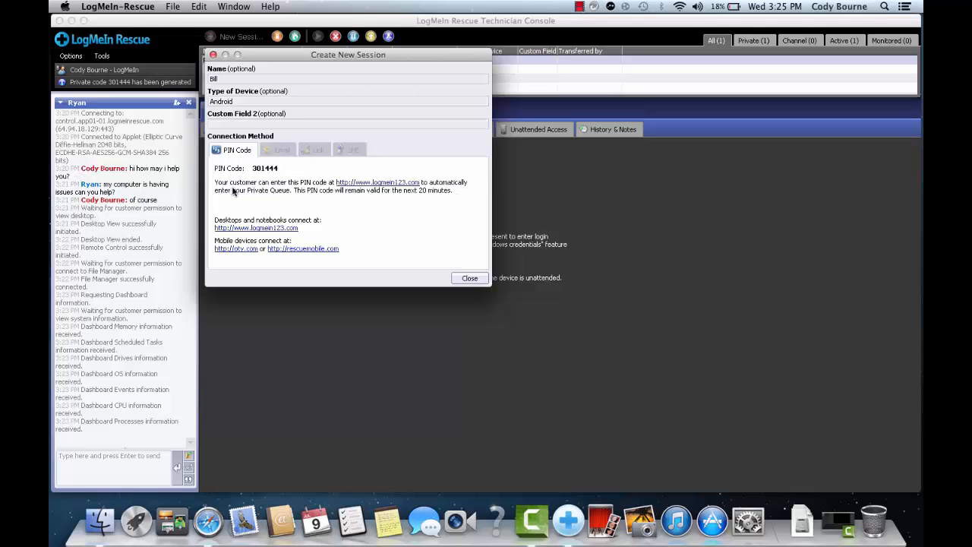
left_click(469, 278)
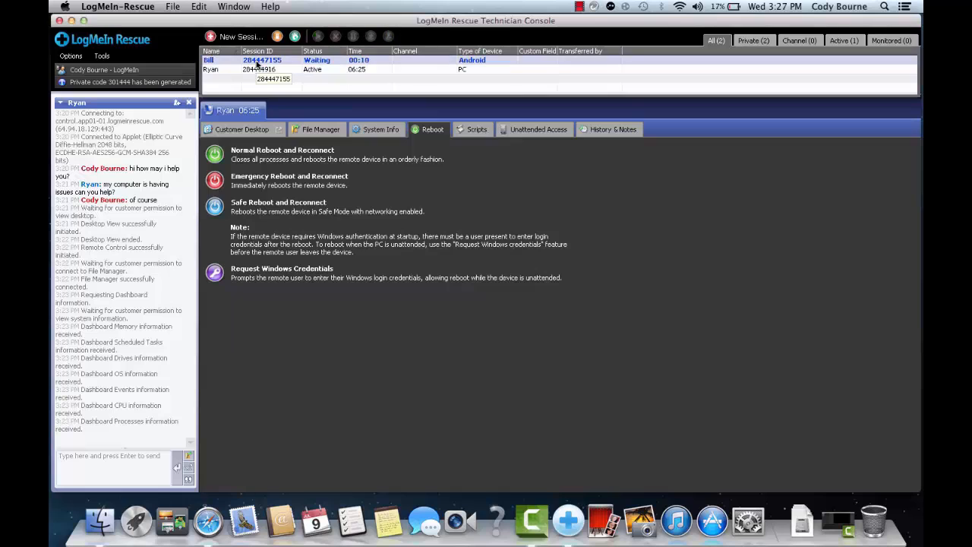
Step: Pick up Bill's Android session, retrieving his Motorola details, then return to the PC session
left_click(262, 60)
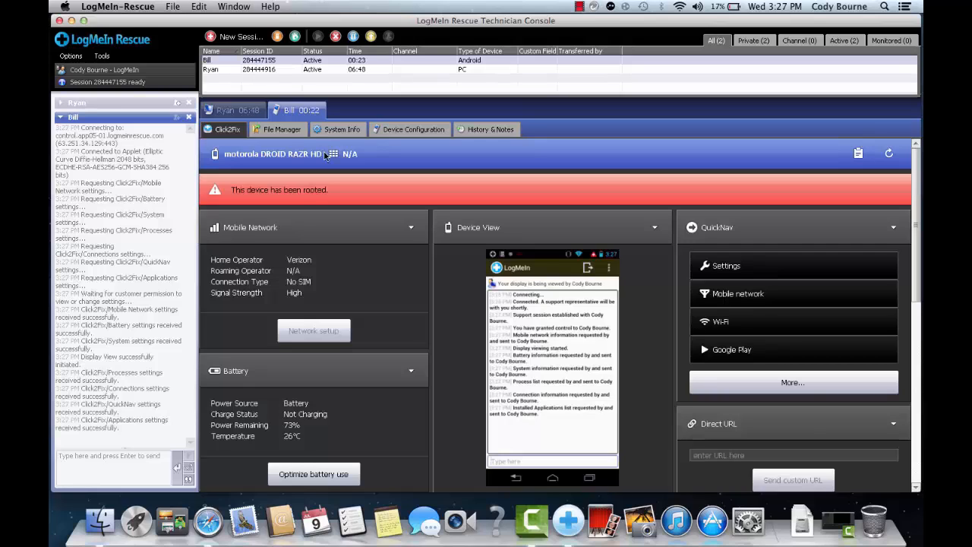
mouse_move(379, 173)
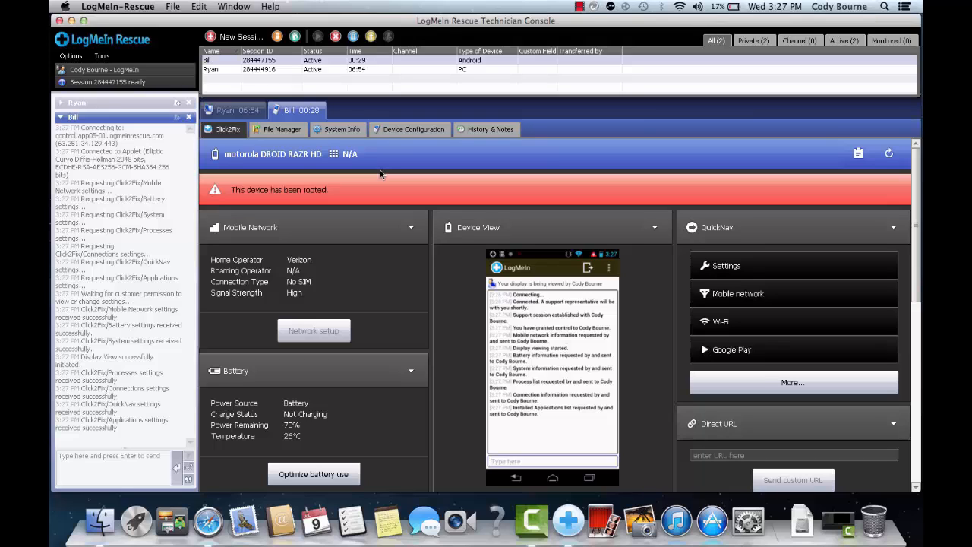
left_click(226, 110)
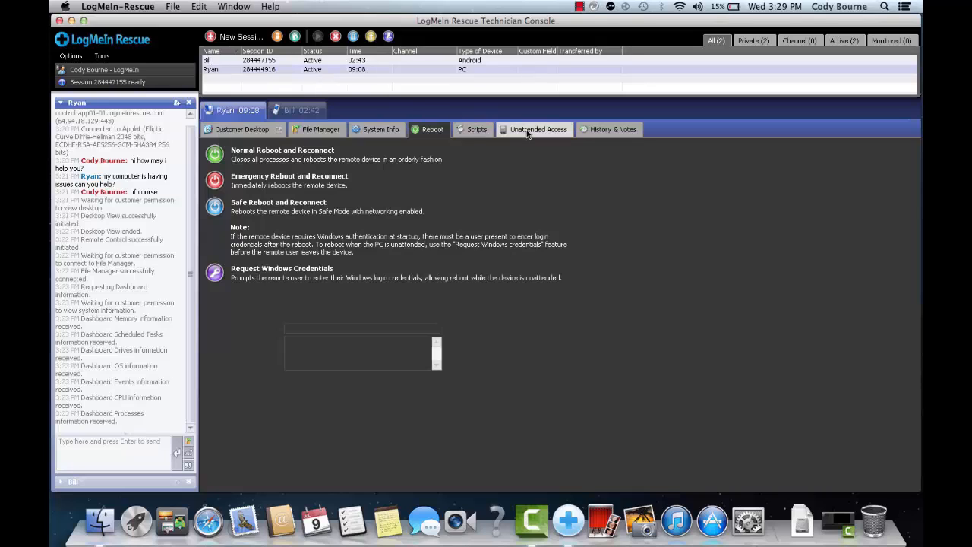
left_click(537, 129)
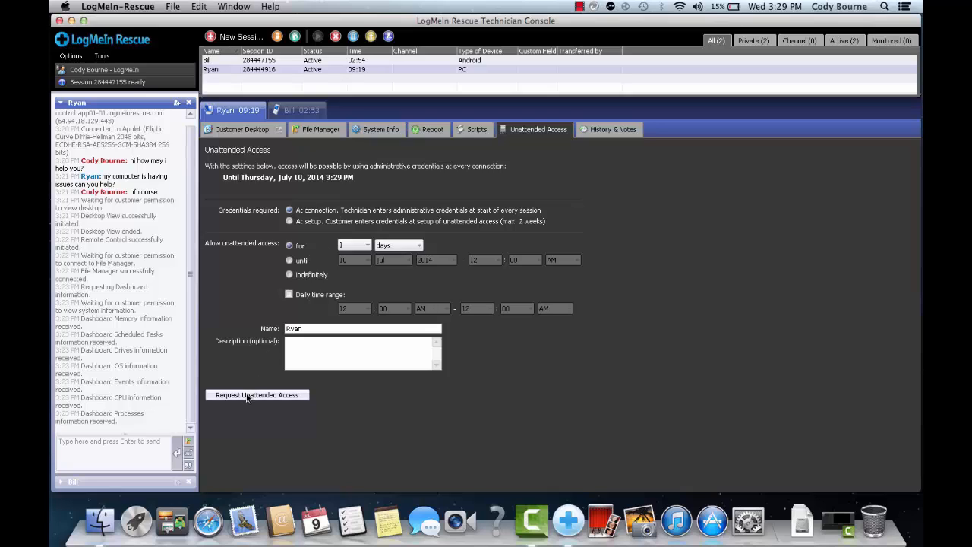
left_click(256, 394)
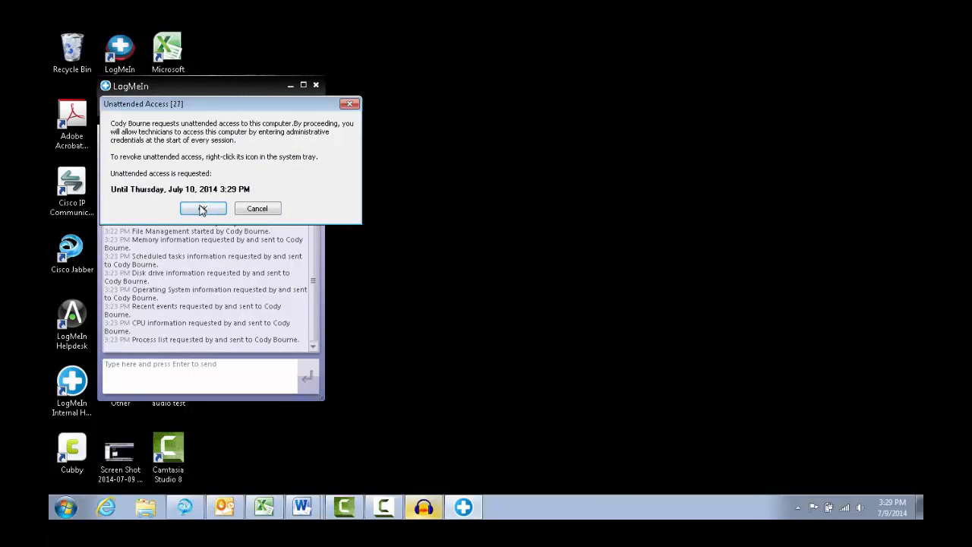
left_click(202, 209)
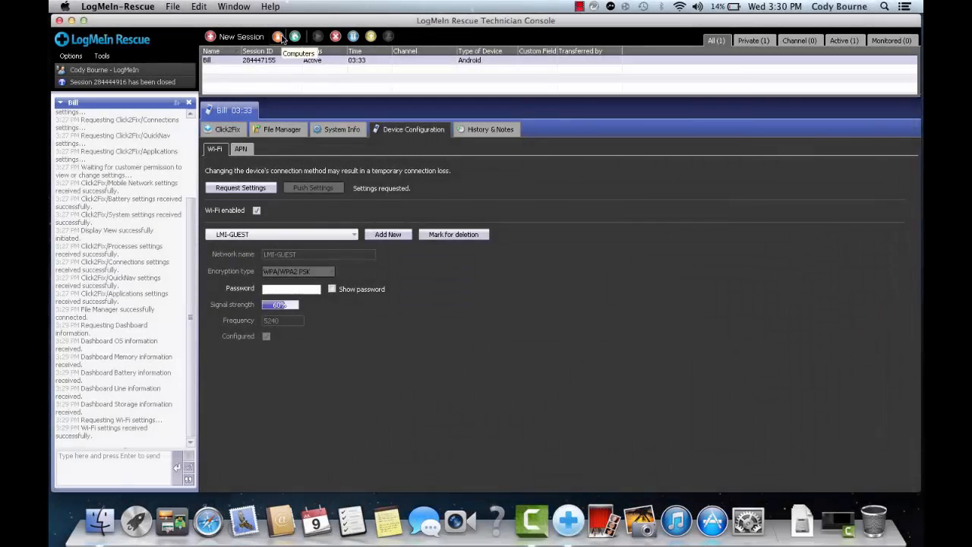
left_click(279, 36)
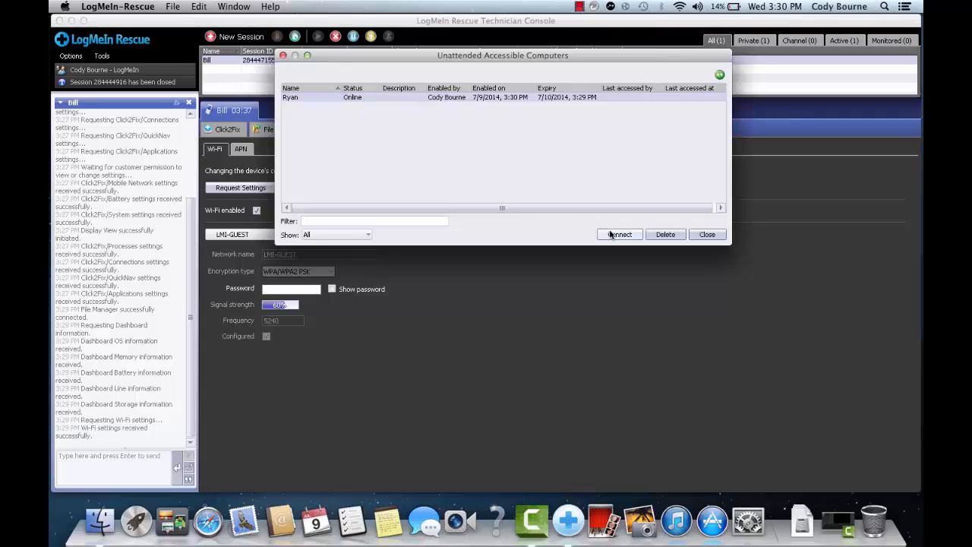
left_click(619, 234)
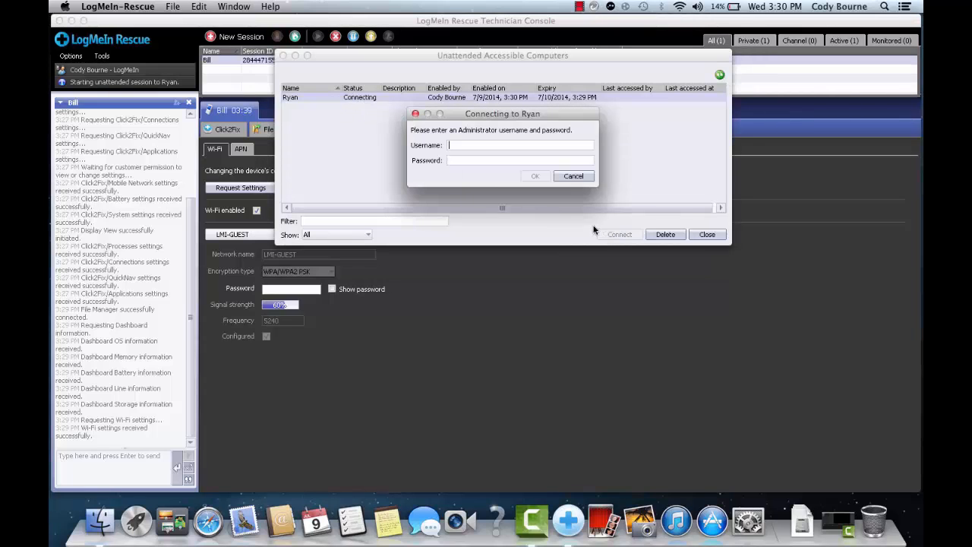
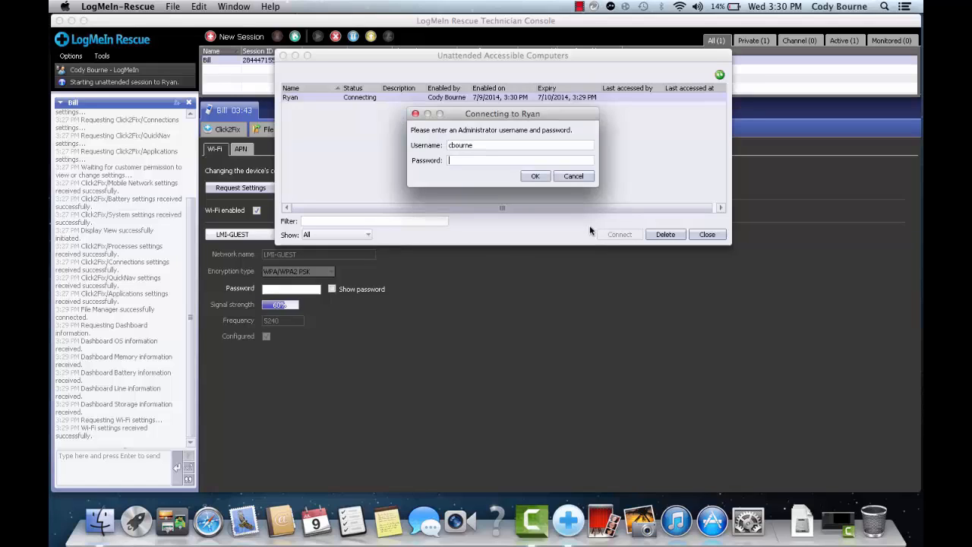
type("****")
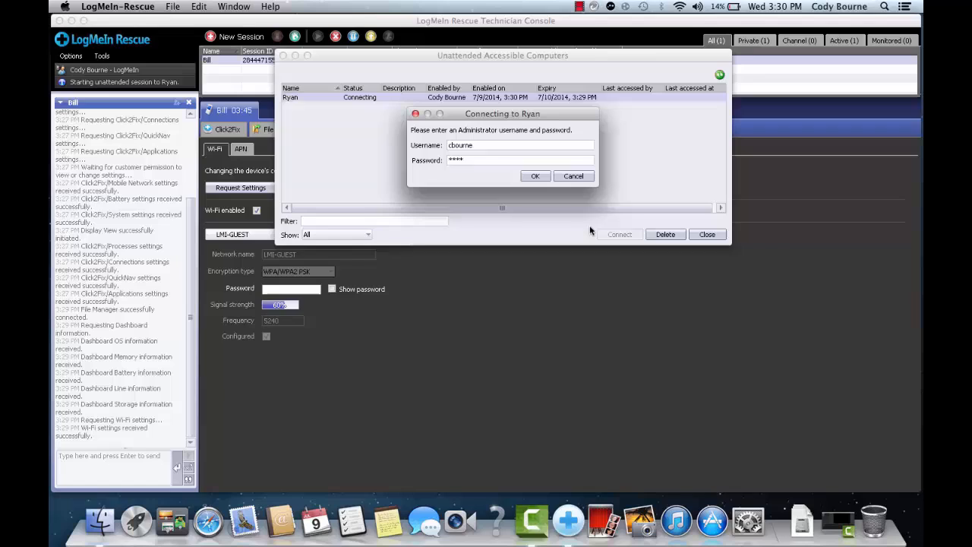
type("*")
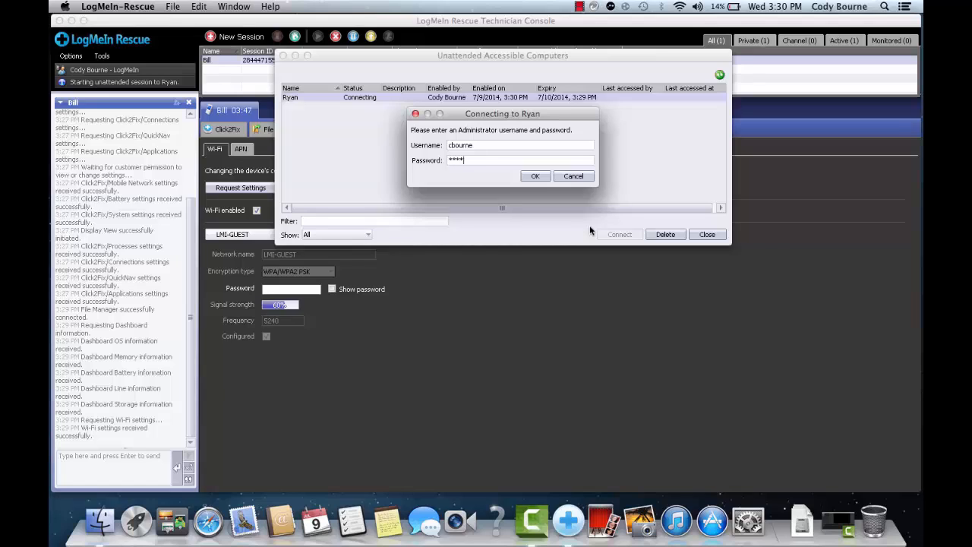
type("****")
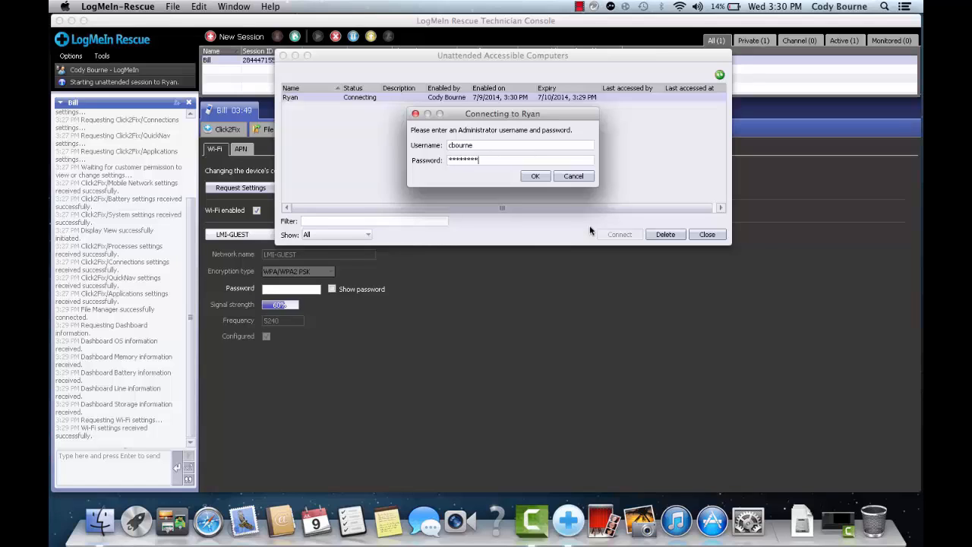
left_click(535, 175)
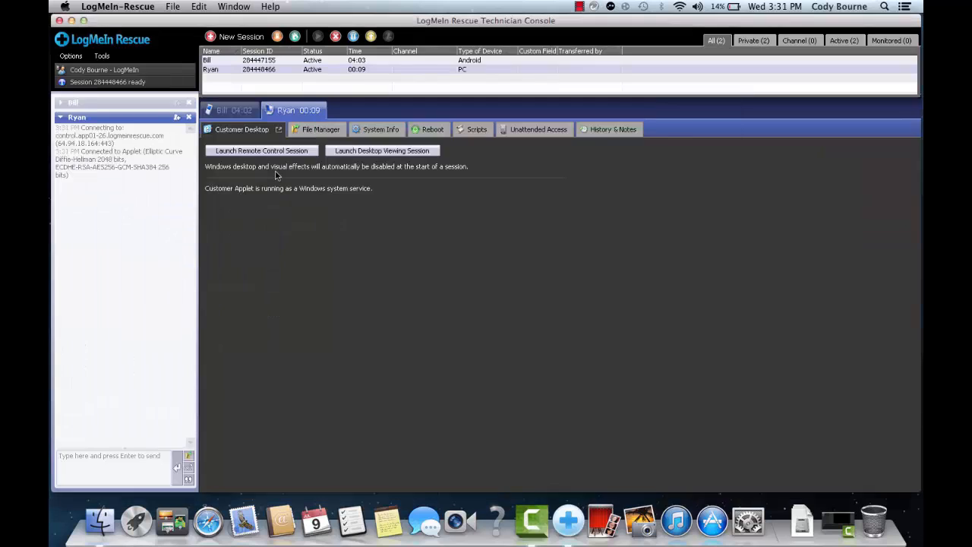